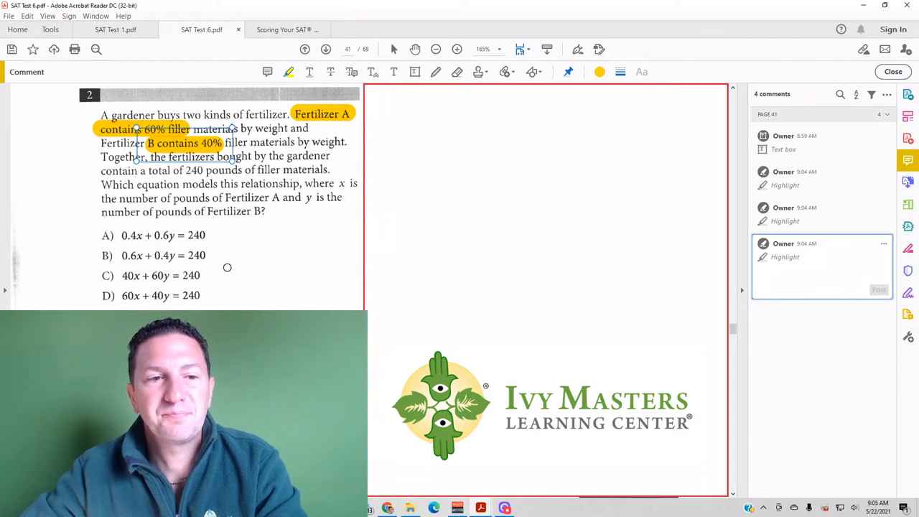
pyautogui.moveTo(237, 177)
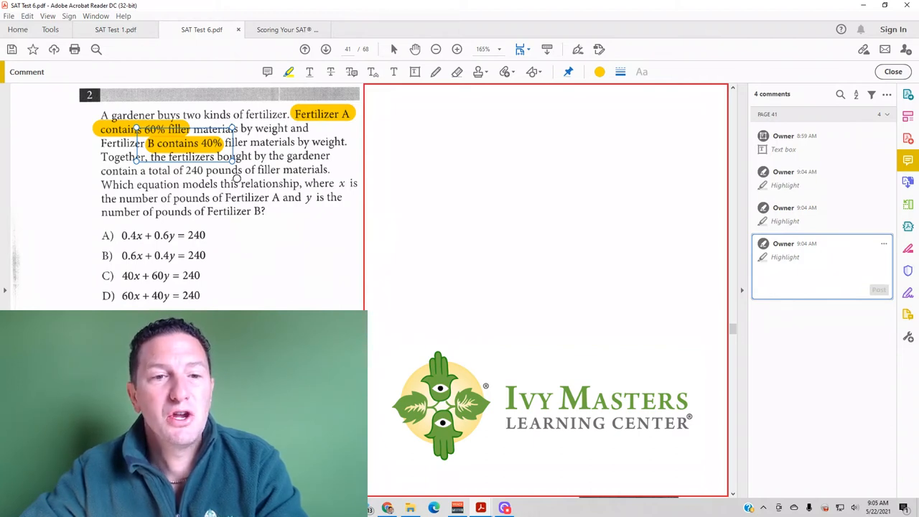
# Highlight 'a total of 240 pounds' in the fertilizer word problem
pyautogui.click(818, 271)
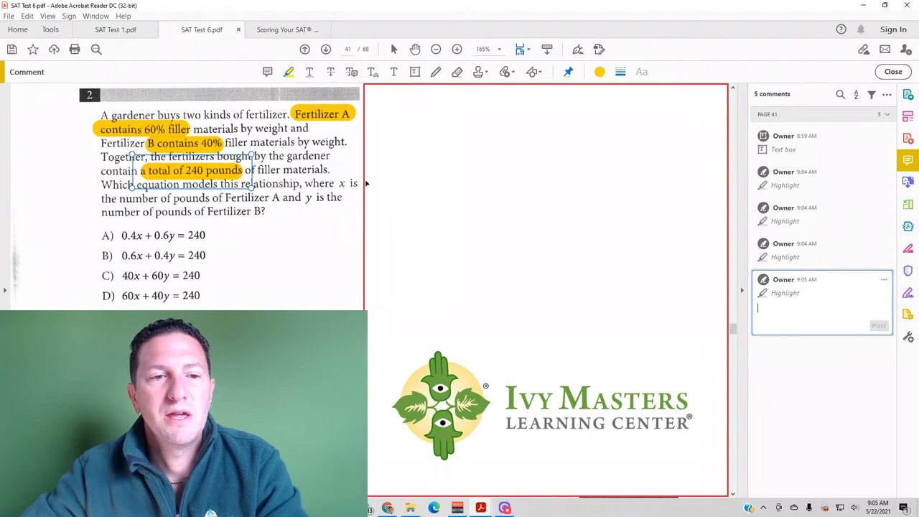
pyautogui.moveTo(359, 236)
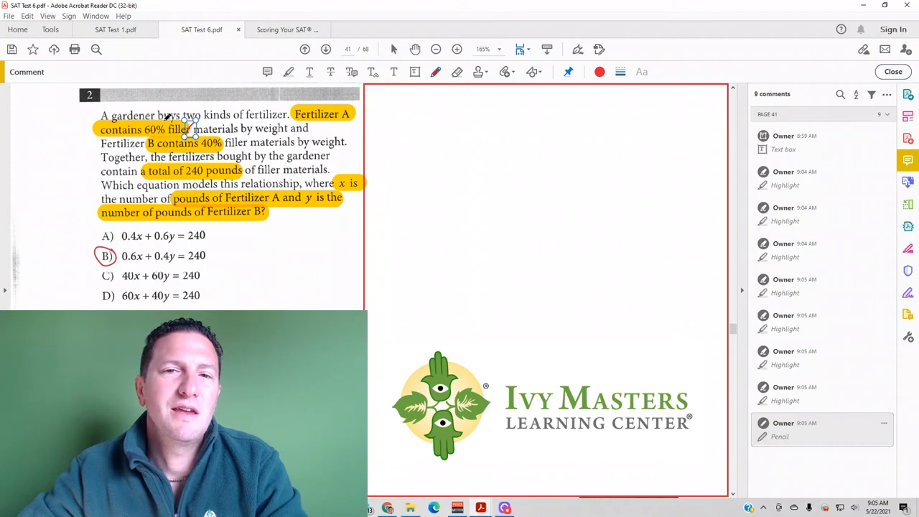
pyautogui.moveTo(185, 141)
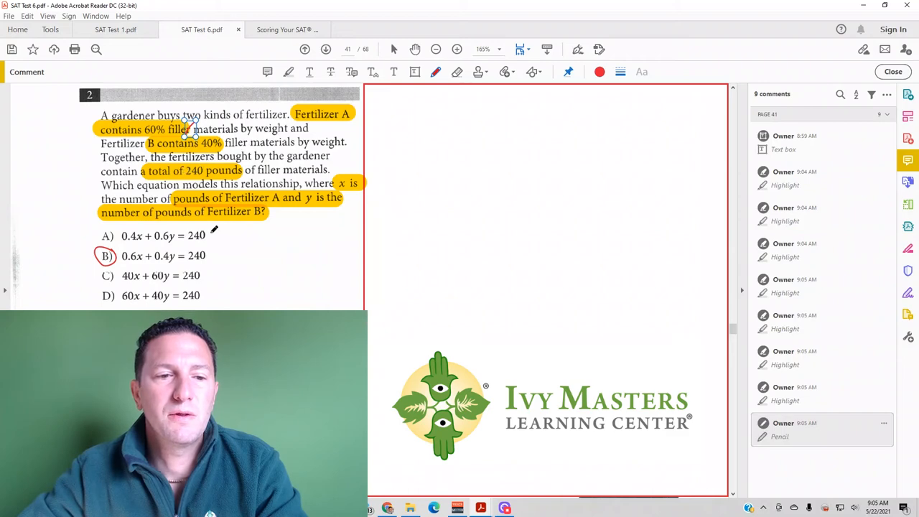
# Draw a pencil oval around the 240 totals shared by answer choices A–D
pyautogui.moveTo(208, 230); pyautogui.dragTo(208, 301)
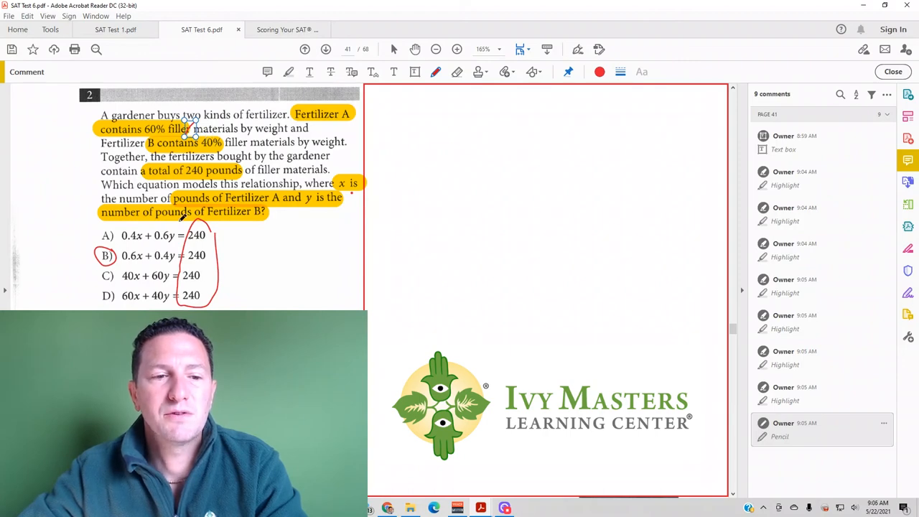
pyautogui.moveTo(201, 252)
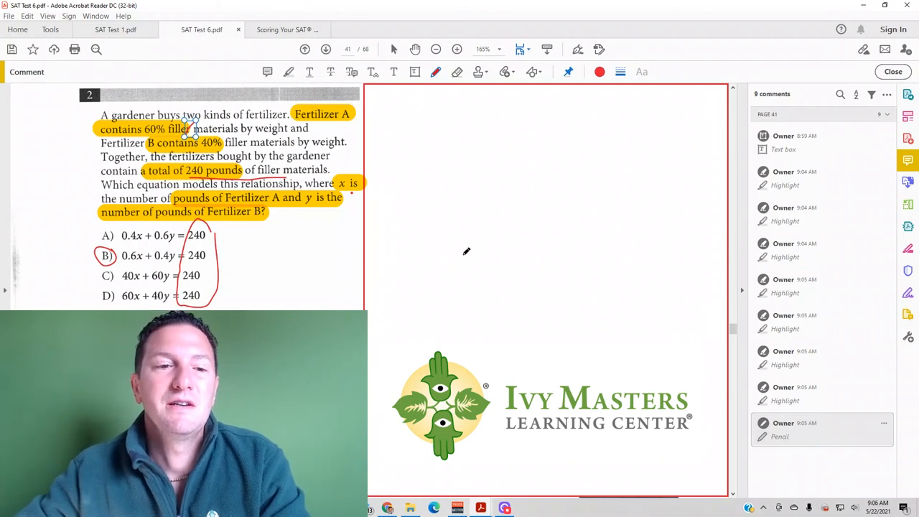
pyautogui.moveTo(94, 251)
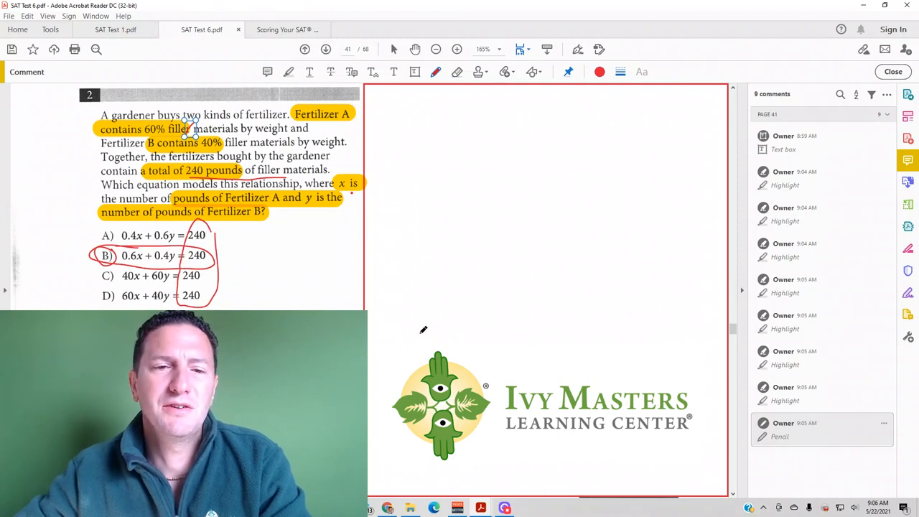
pyautogui.moveTo(451, 324)
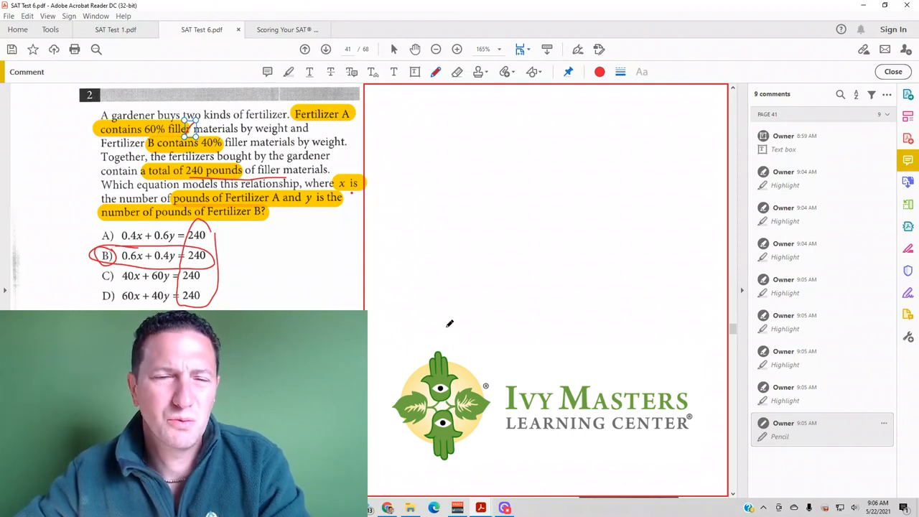